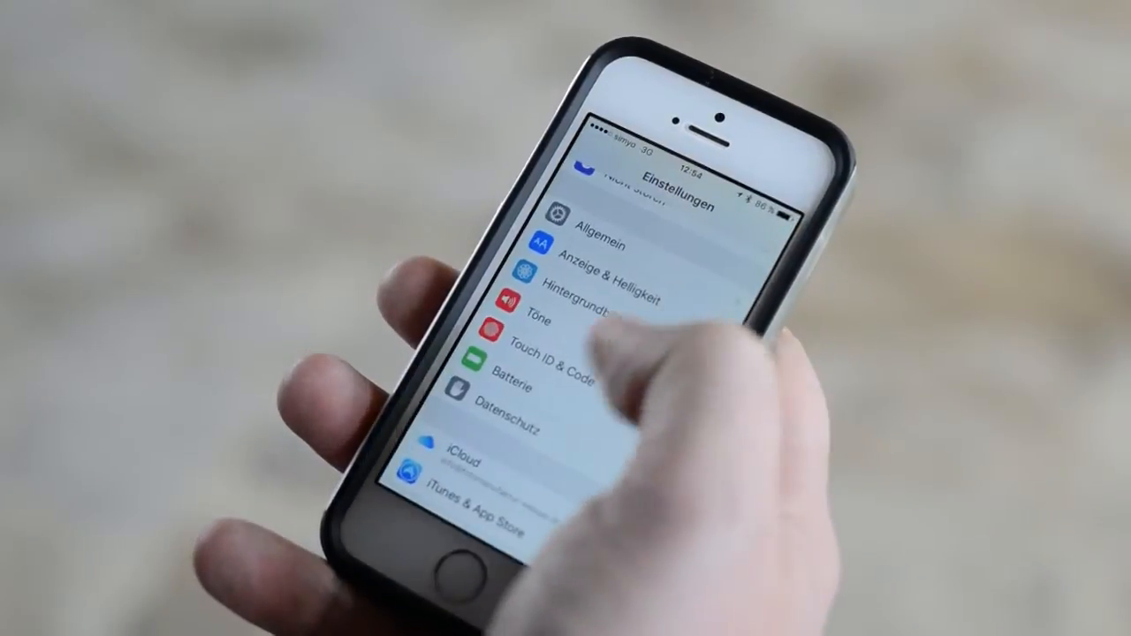
Go into Datenschutz and then Ortungsdienste in the iOS Einstellungen
click(498, 420)
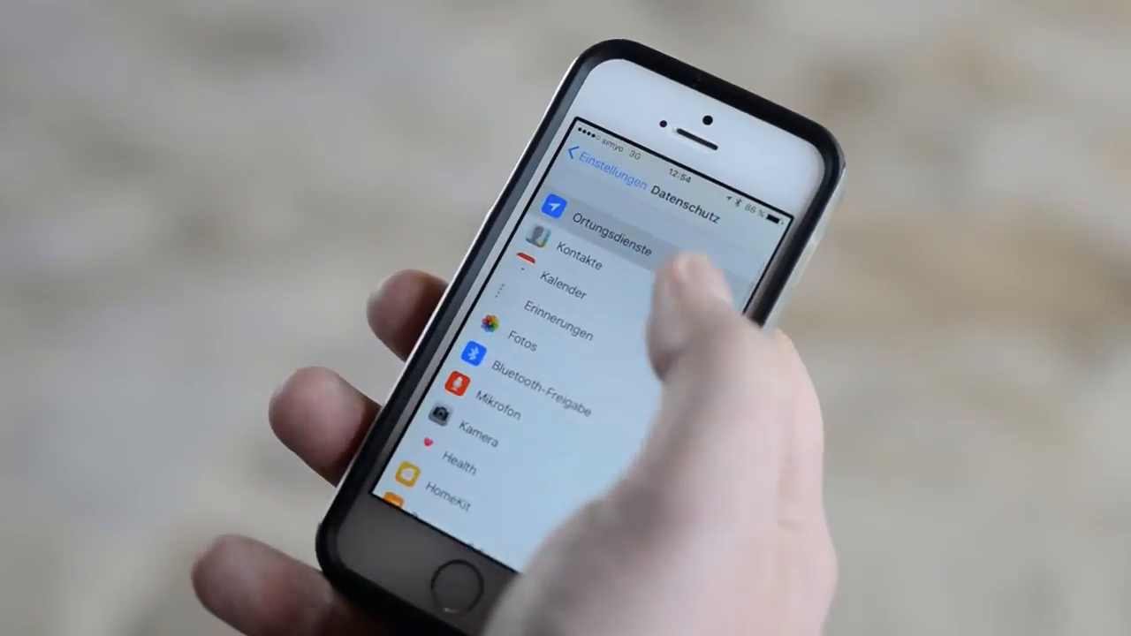
click(609, 212)
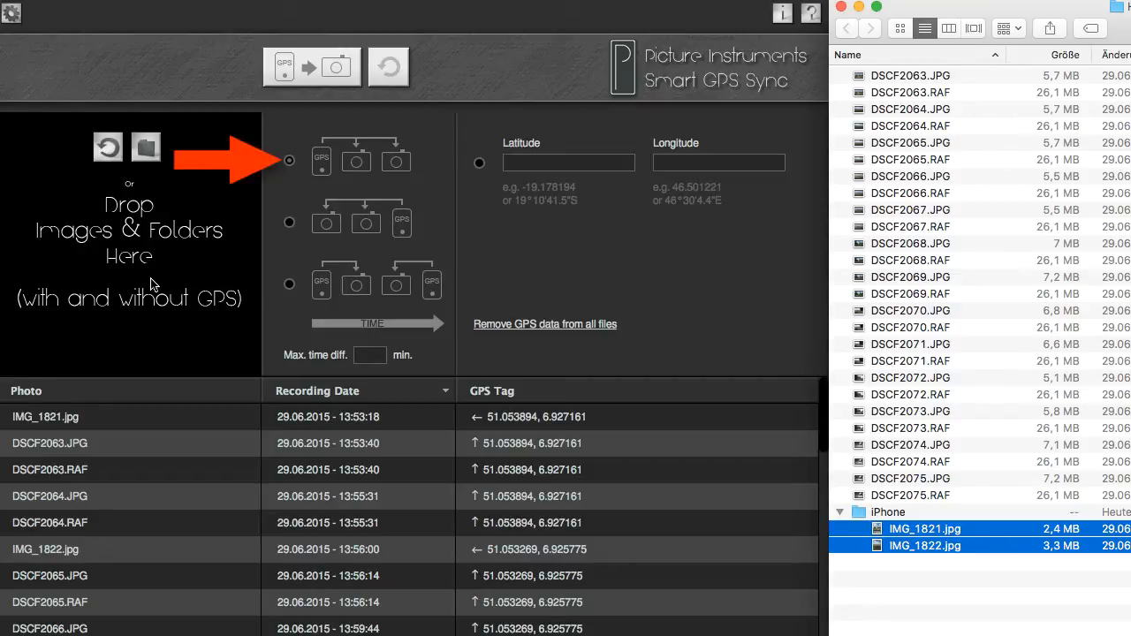
Choose the sync mode that uses the GPS photo taken before each camera photo
click(290, 159)
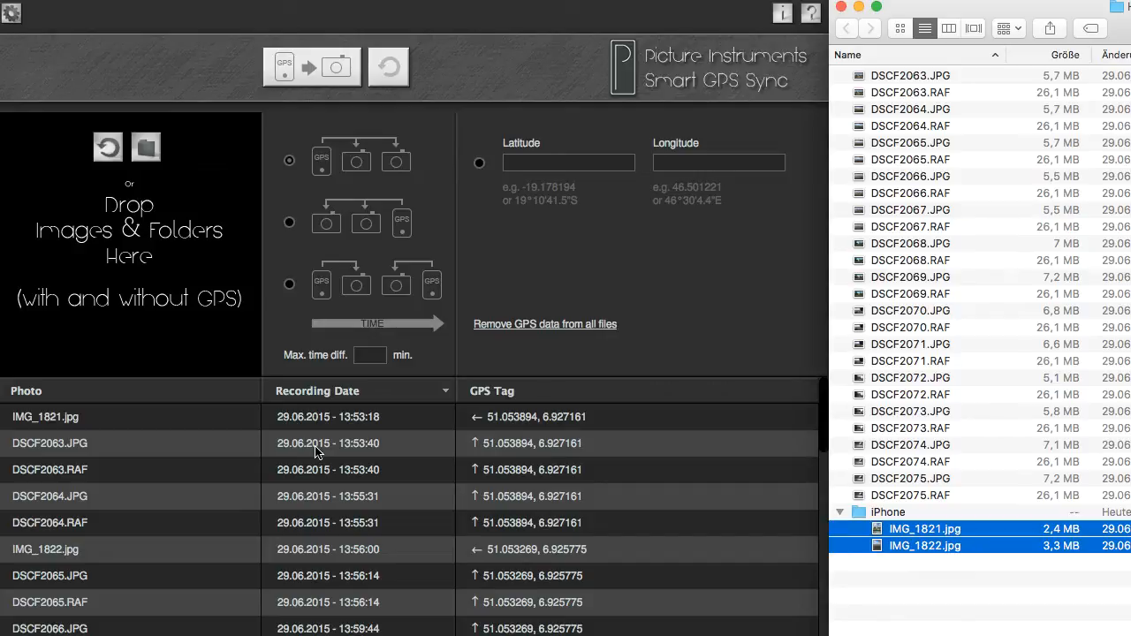
mouse_move(283, 420)
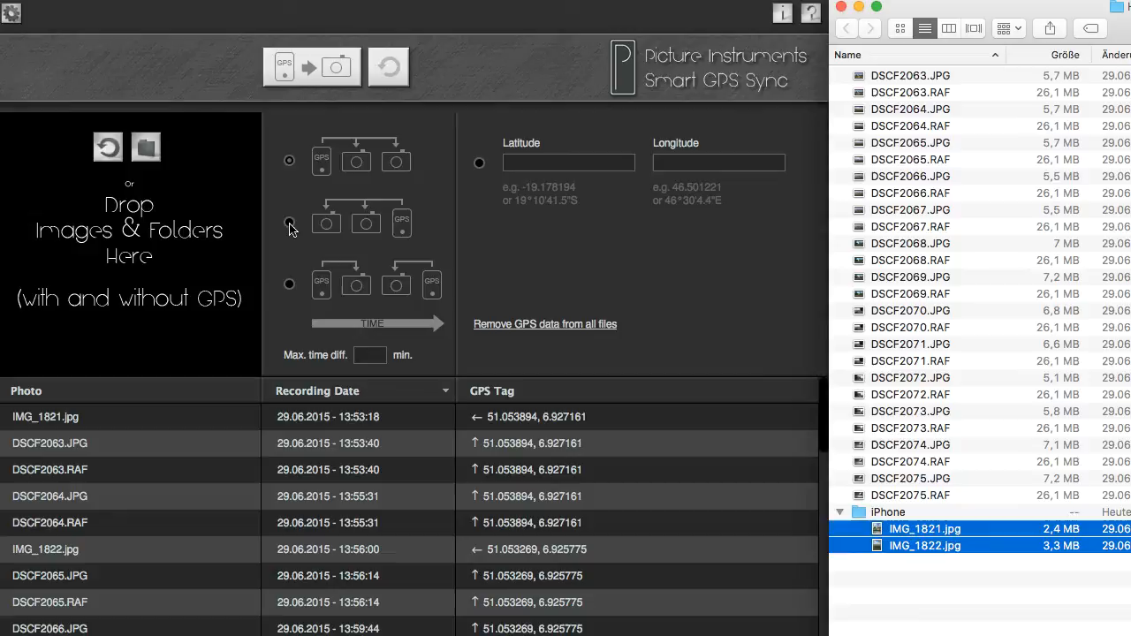
Try the following-GPS-photo mode, then settle on the nearest-in-time GPS photo mode
click(290, 222)
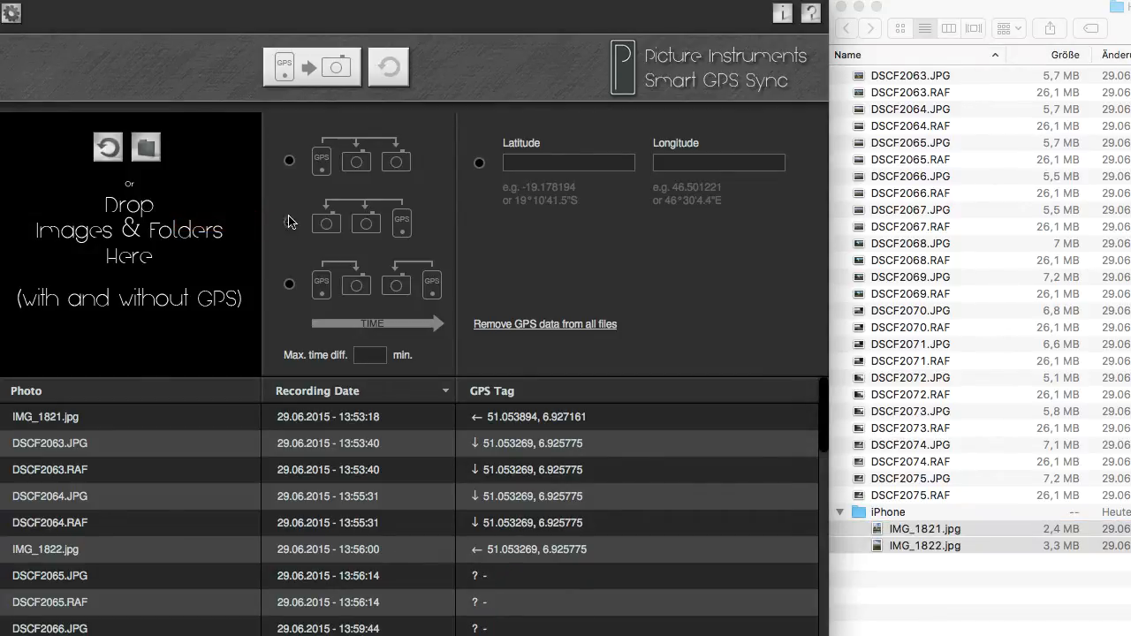
click(290, 283)
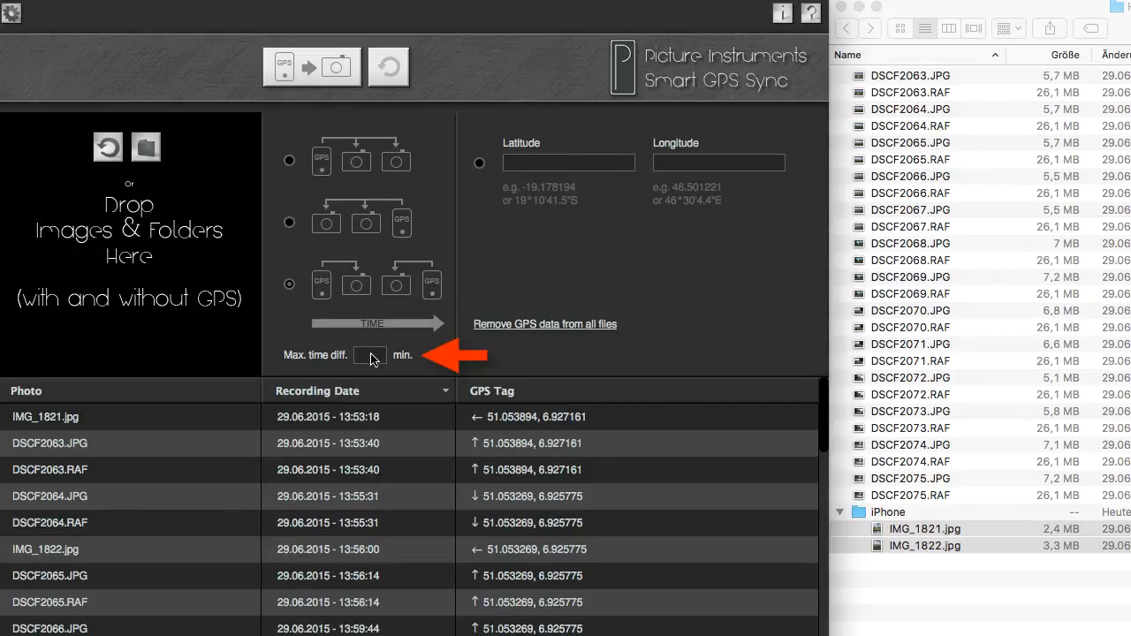
Set the maximum time difference to 2 minutes, then reduce it to 1 minute
text(2)
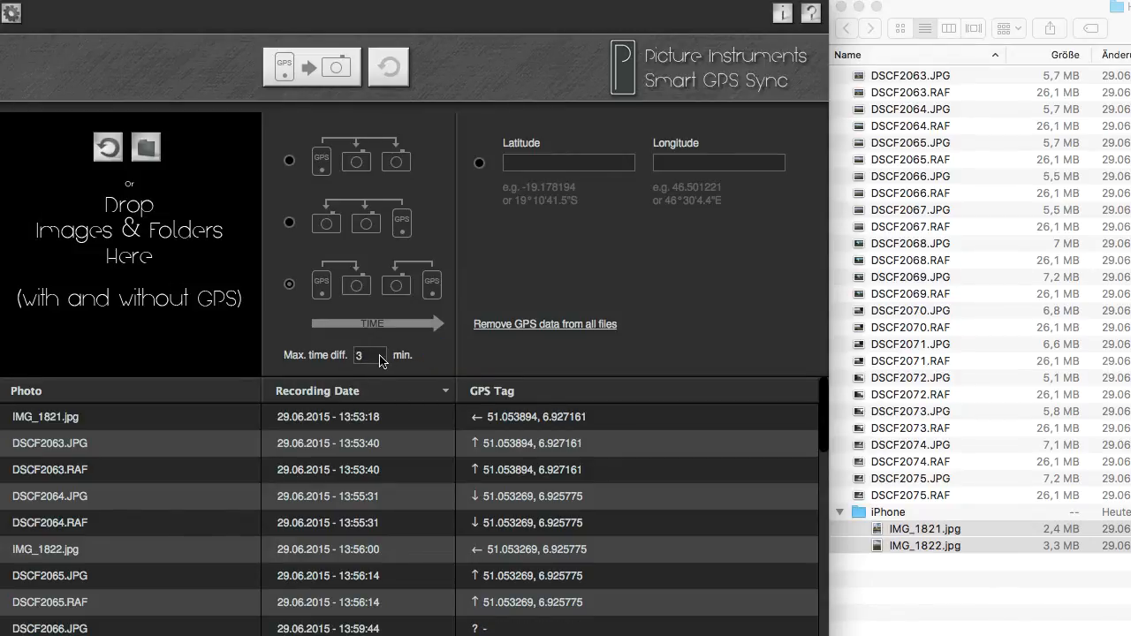
click(369, 355)
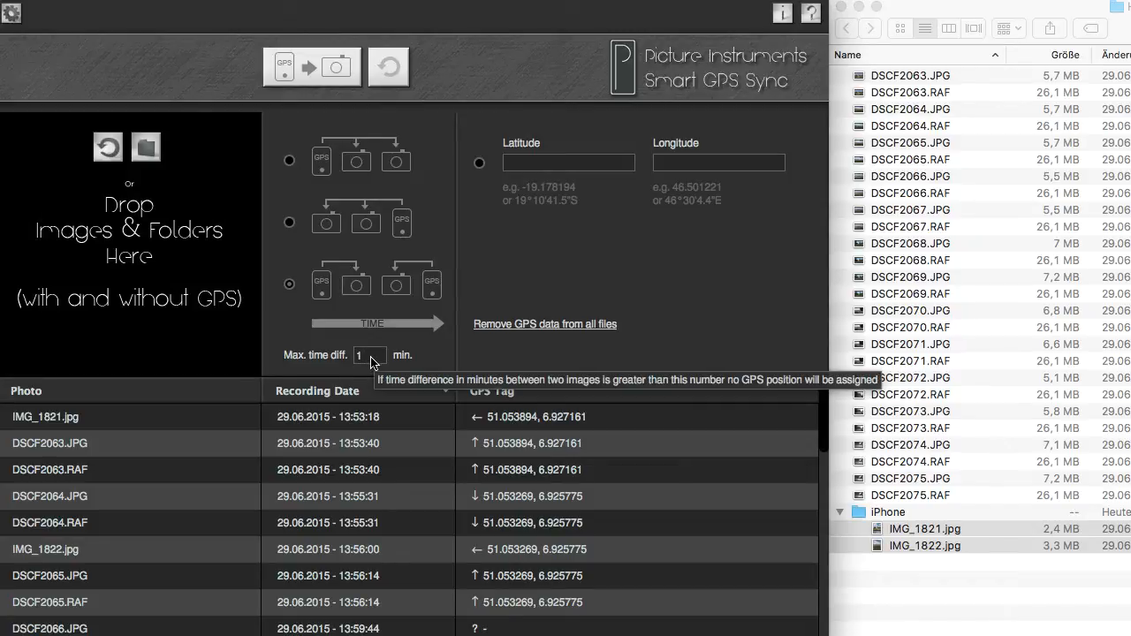
text(1)
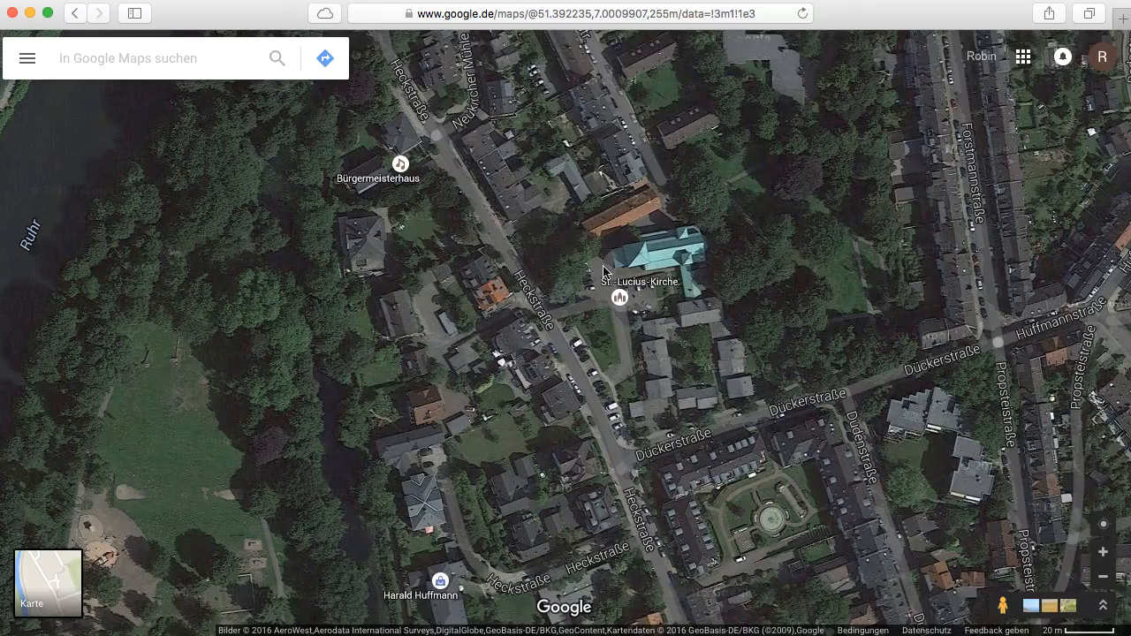
Use What's here? on the spot beside the church to reveal its coordinates
right_click(618, 280)
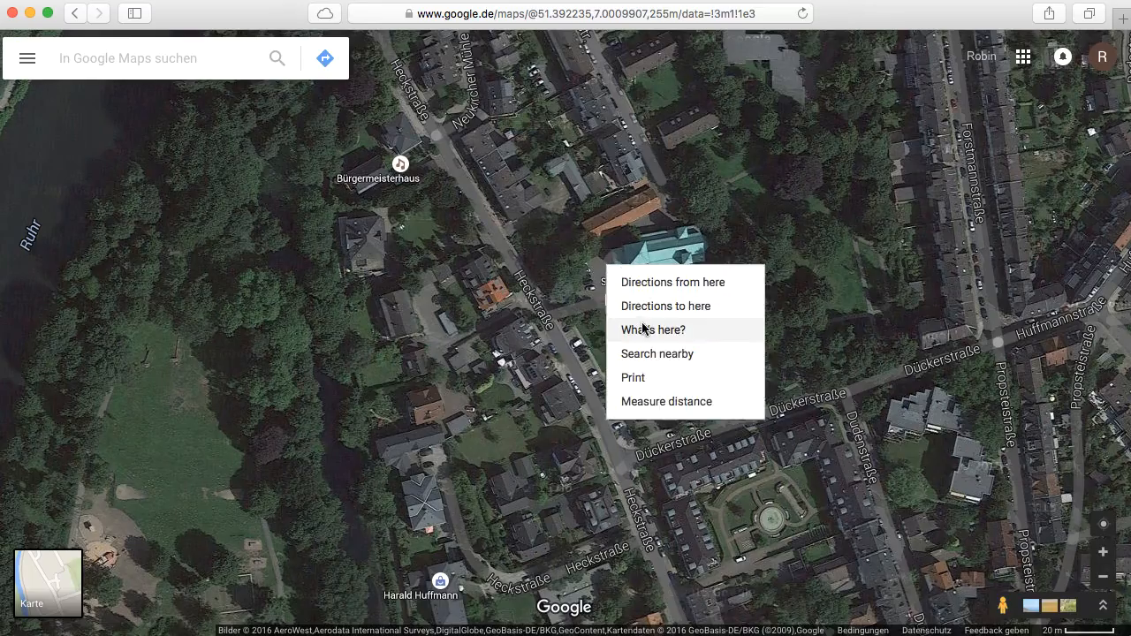
click(652, 331)
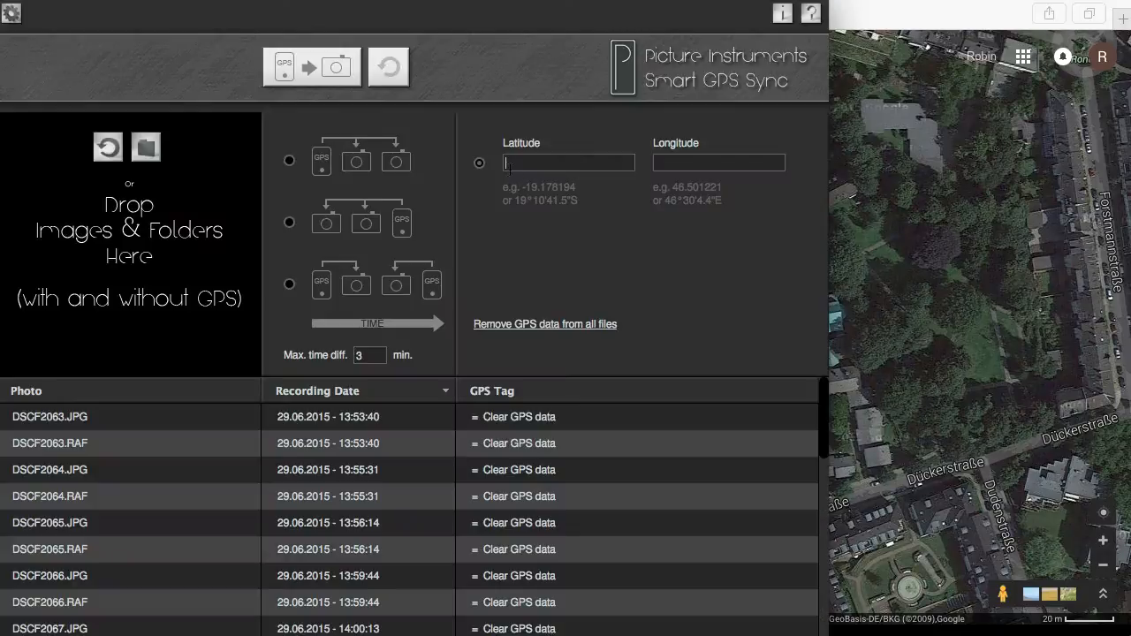
Enter latitude 51.392496 and longitude 7.001248 manually and sync them into all photos
text(51.392496)
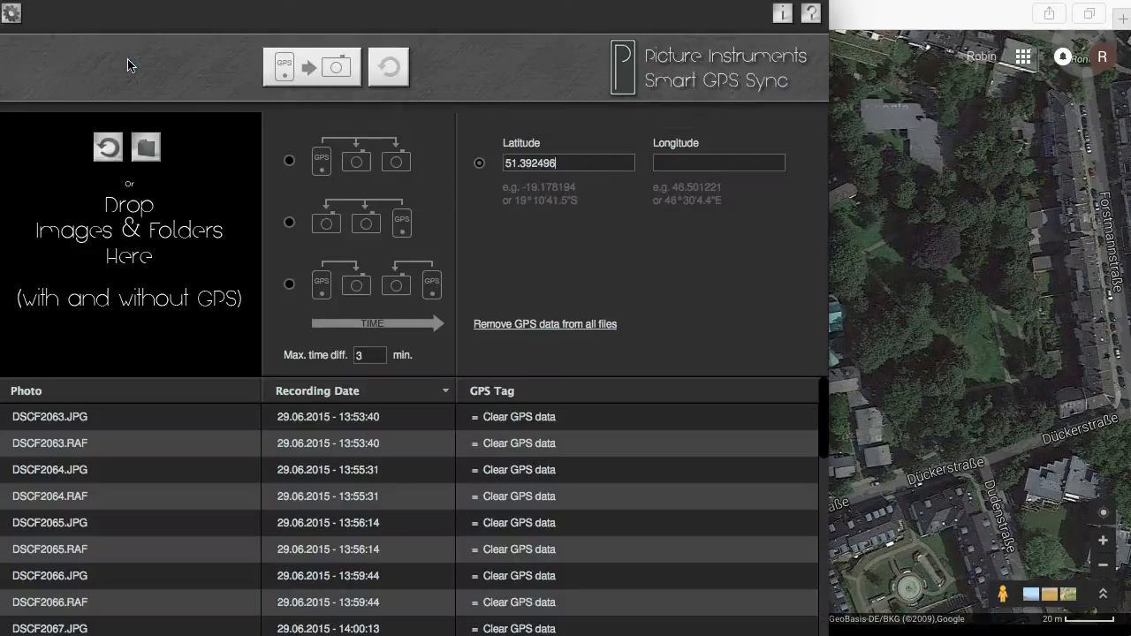
text(7.001248)
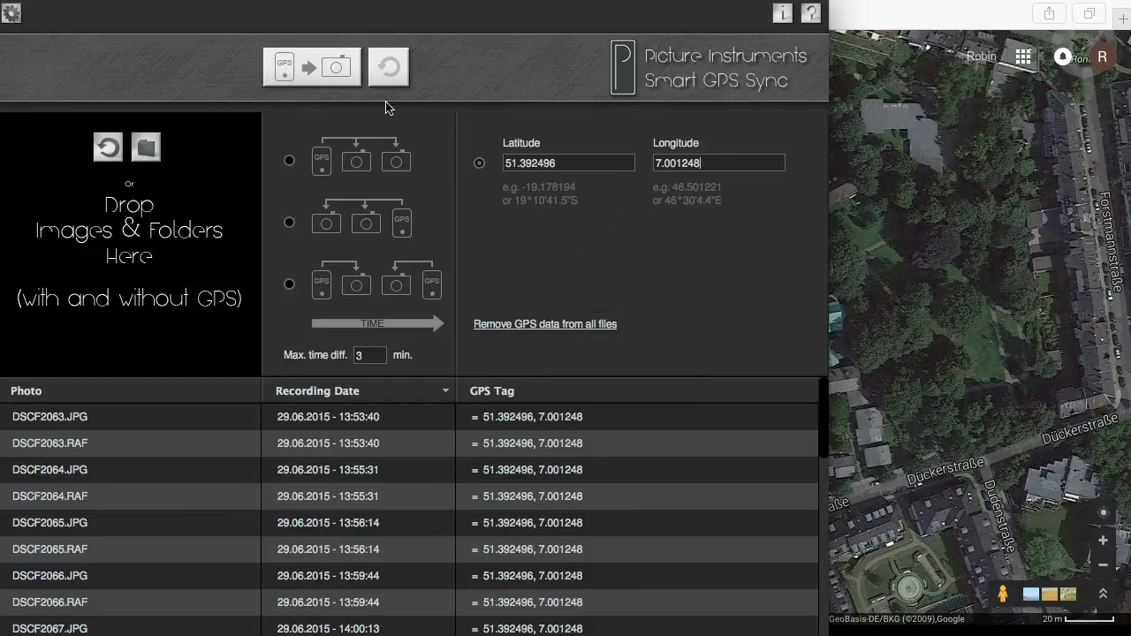
click(311, 68)
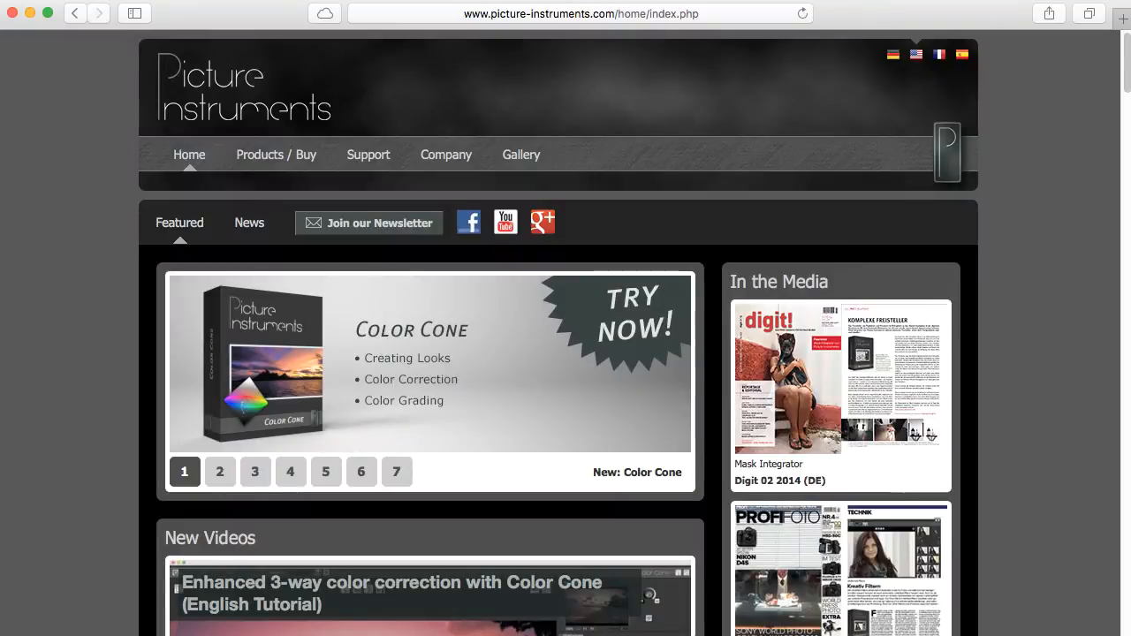
From Support > Downloads, request the Installer MAC for Smart GPS Sync
click(367, 155)
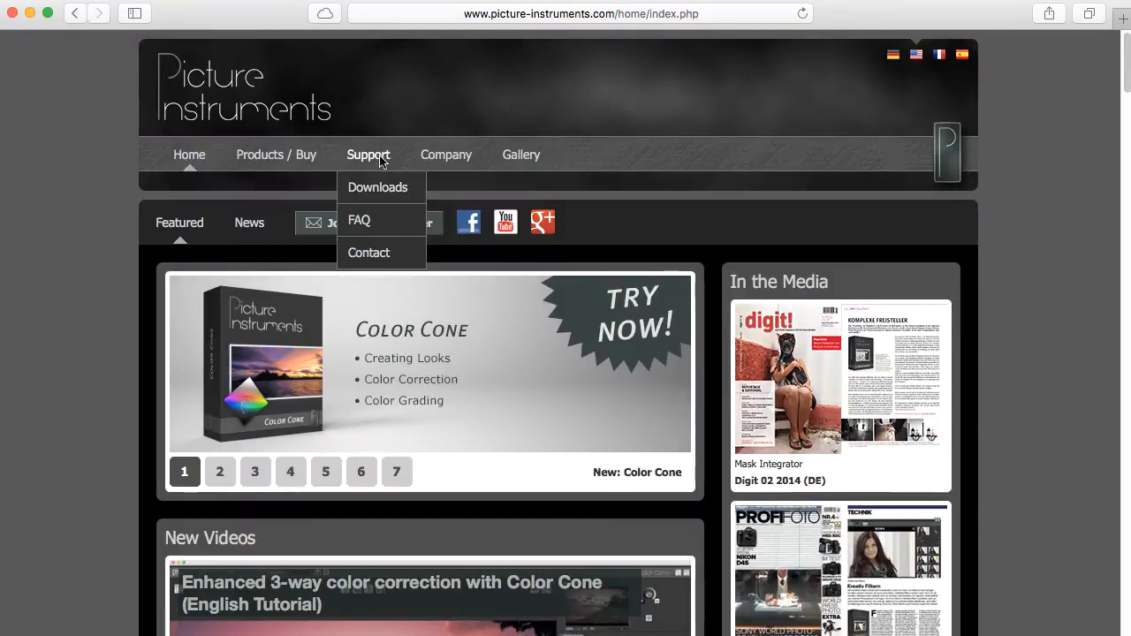
click(379, 187)
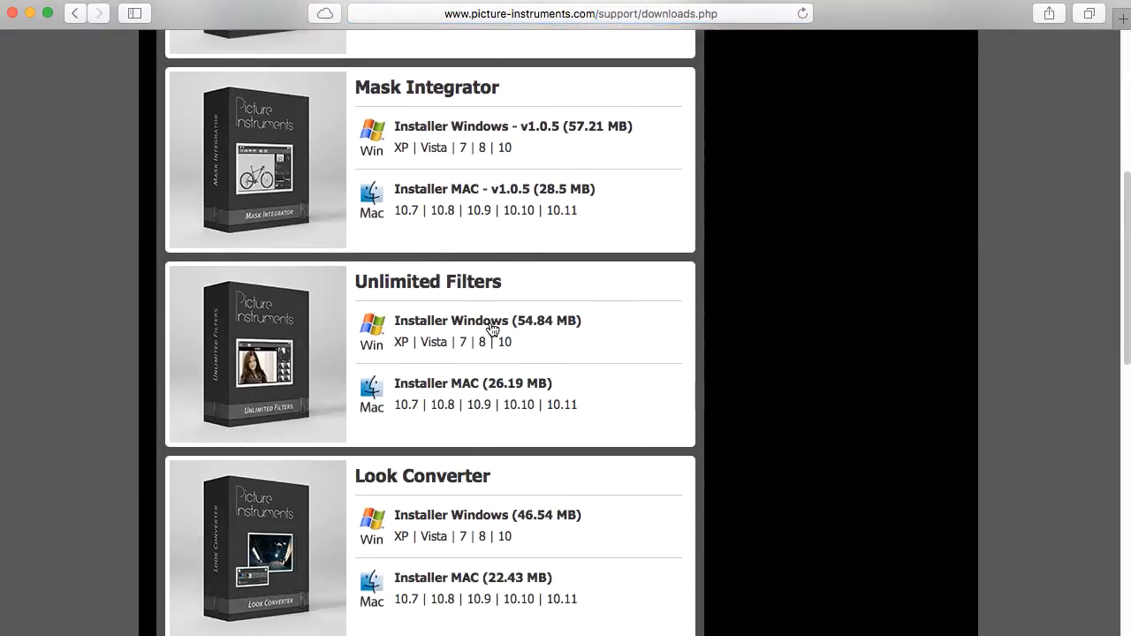
scroll(down, 3)
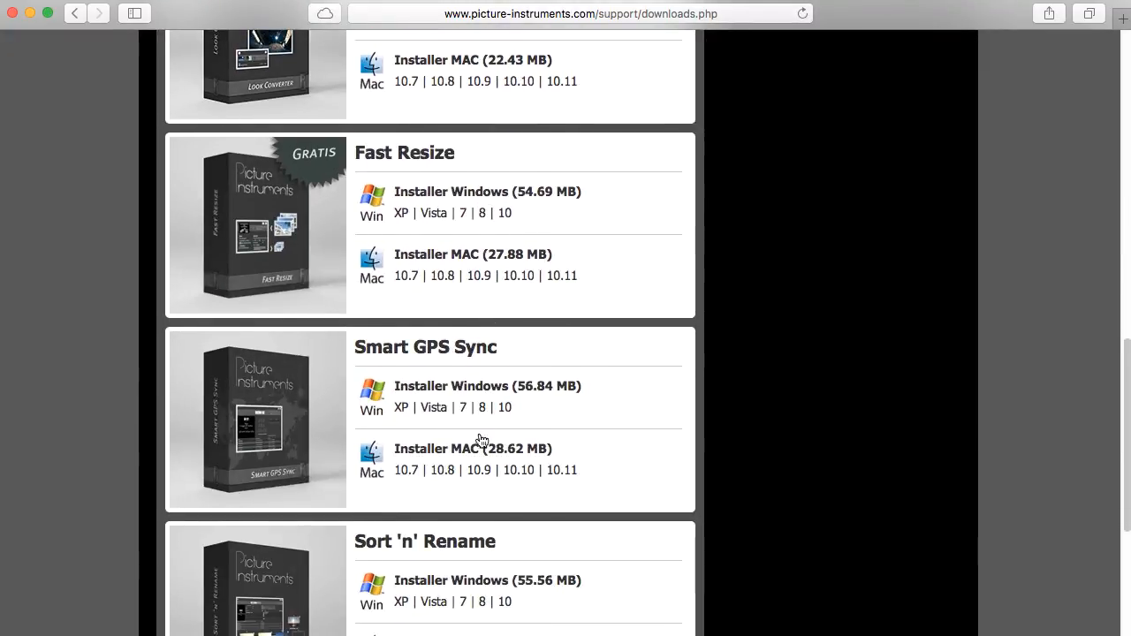
click(472, 449)
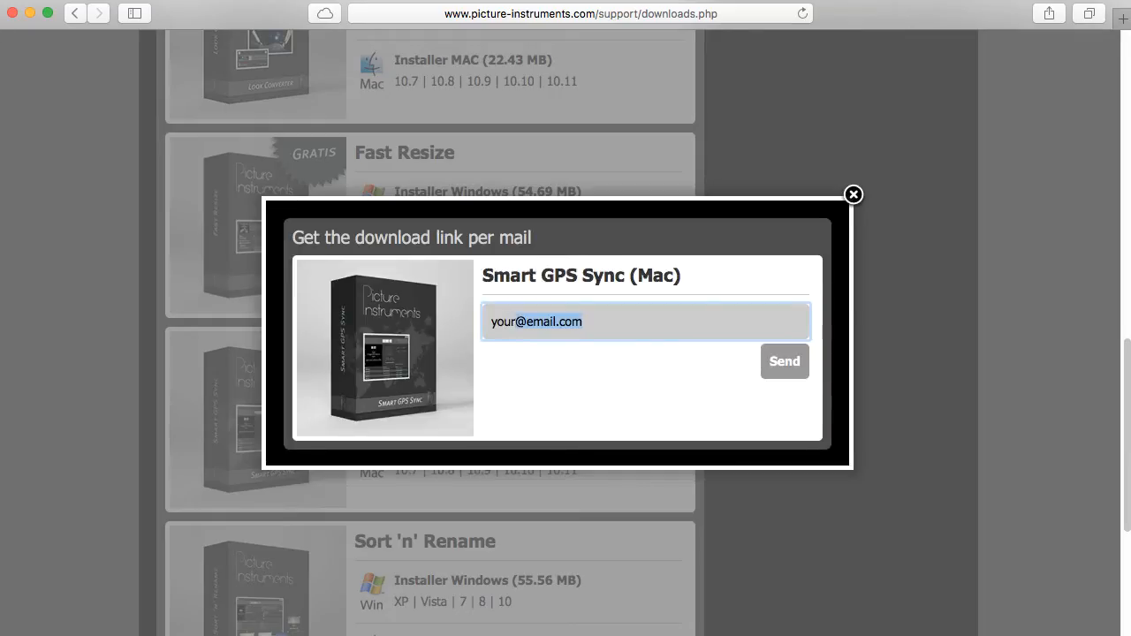